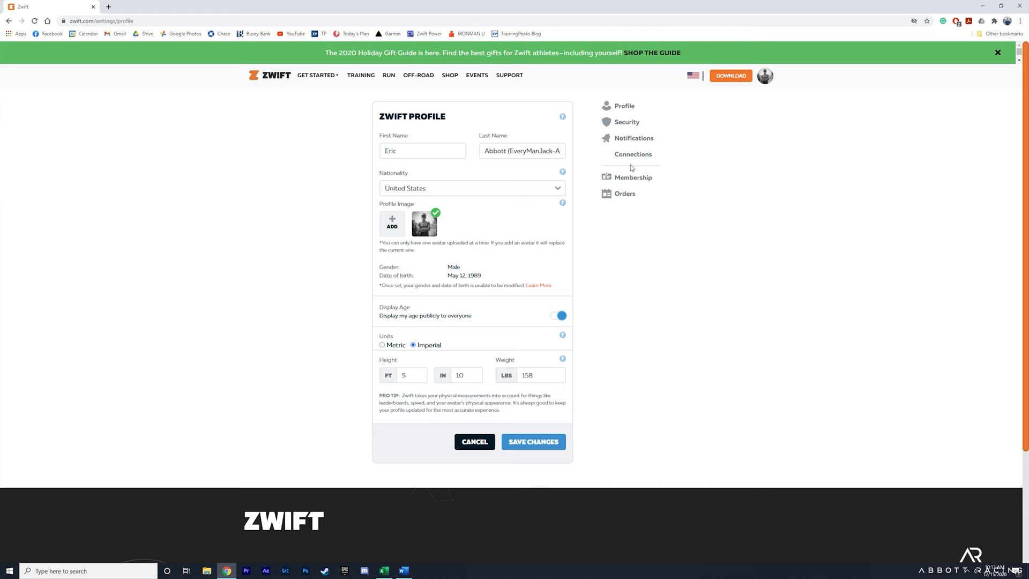
Show the account's third-party connections (Strava, Today's Plan, Garmin, ZwiftPower).
{"action": "left_click", "coordinate": [632, 154]}
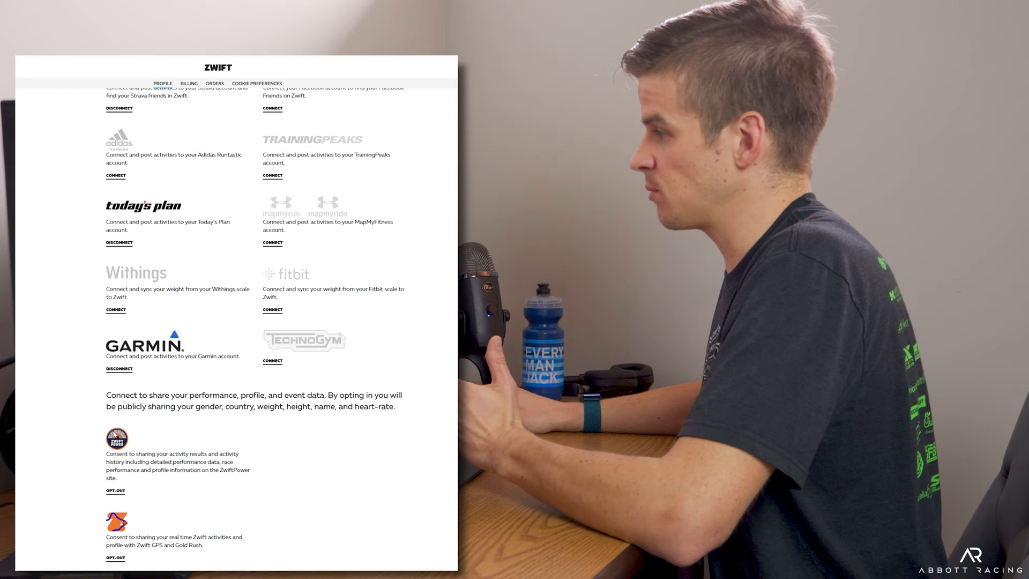
Begin connecting TrainingPeaks so its login and permission page appears.
{"action": "scroll", "scroll_direction": "up", "scroll_amount": 3}
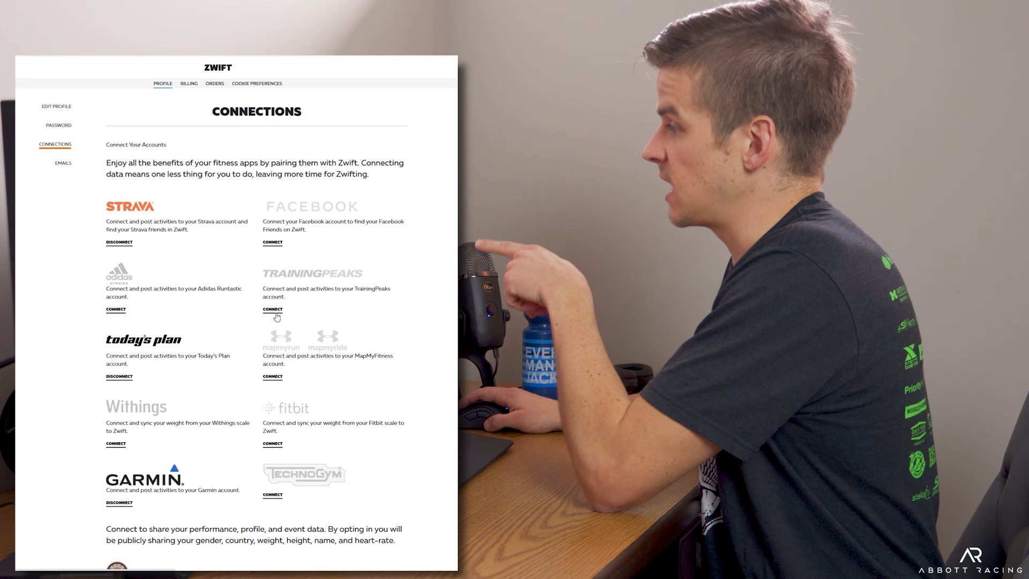
{"action": "left_click", "coordinate": [271, 309]}
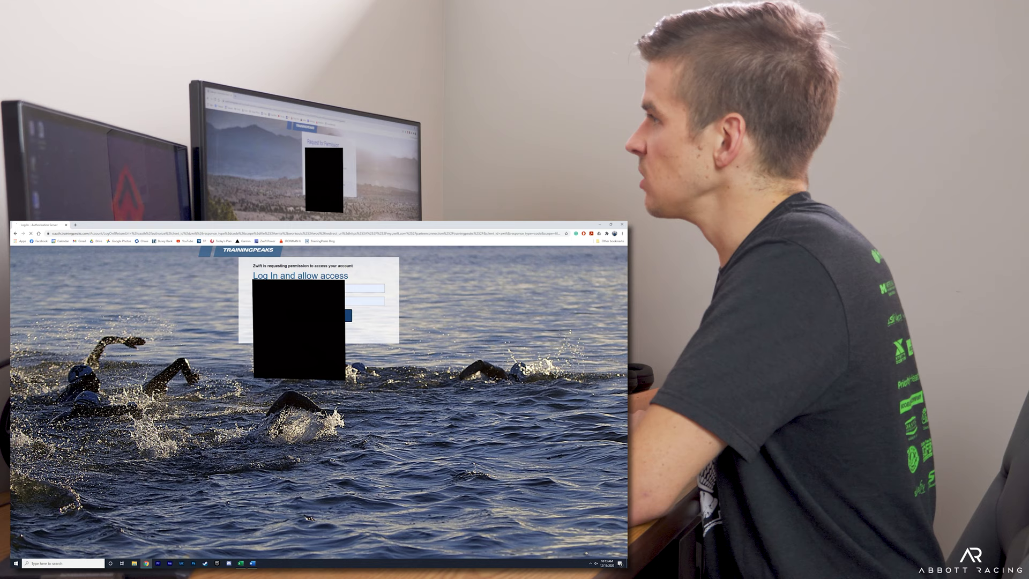
{"action": "left_click", "coordinate": [343, 315]}
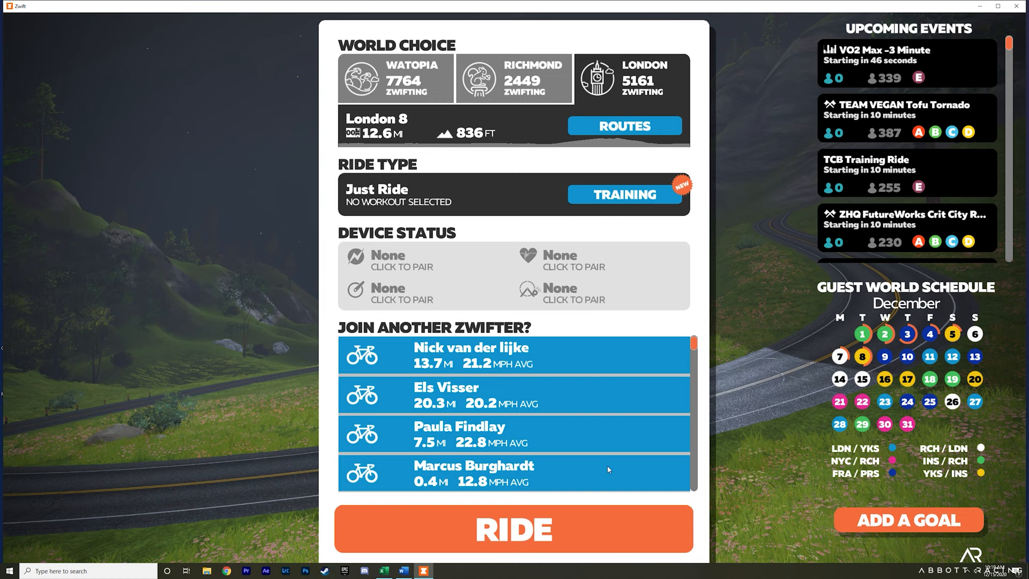
Choose the Training ride type to list workouts and plans.
{"action": "left_click", "coordinate": [624, 194]}
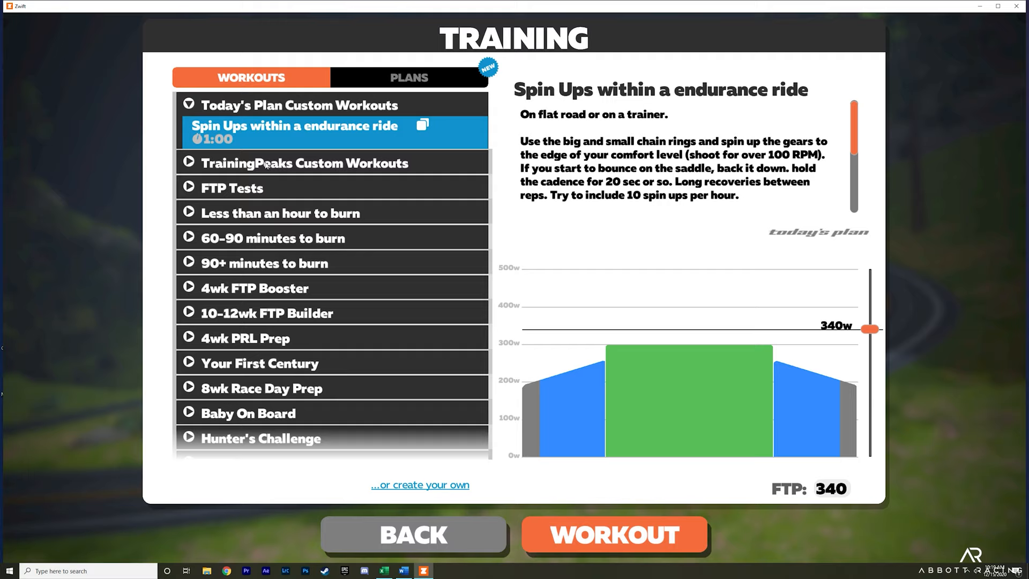
Expand TrainingPeaks Custom Workouts to reveal the Ironman Endurance workout profile.
{"action": "left_click", "coordinate": [303, 163]}
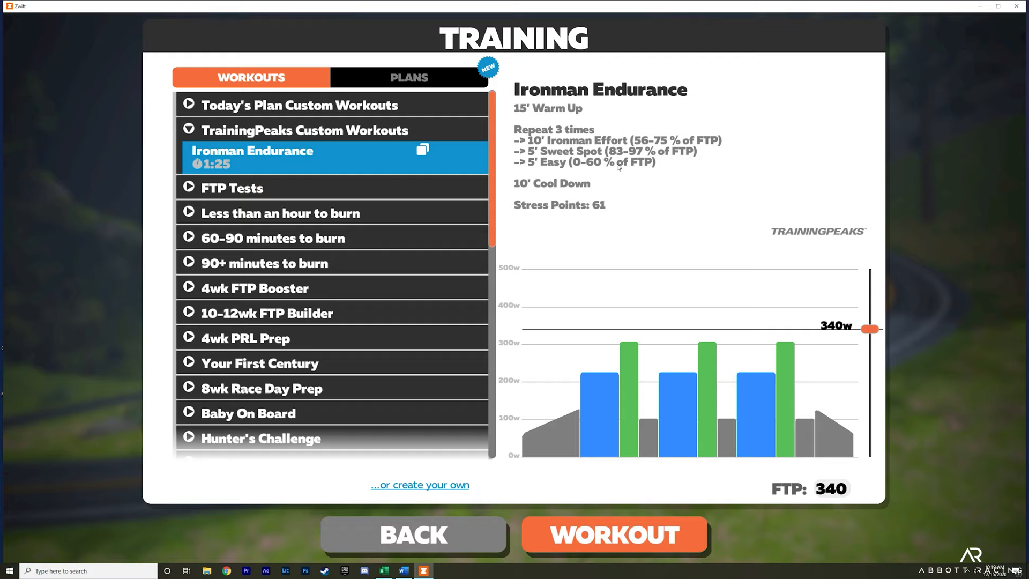
{"action": "mouse_move", "coordinate": [799, 343]}
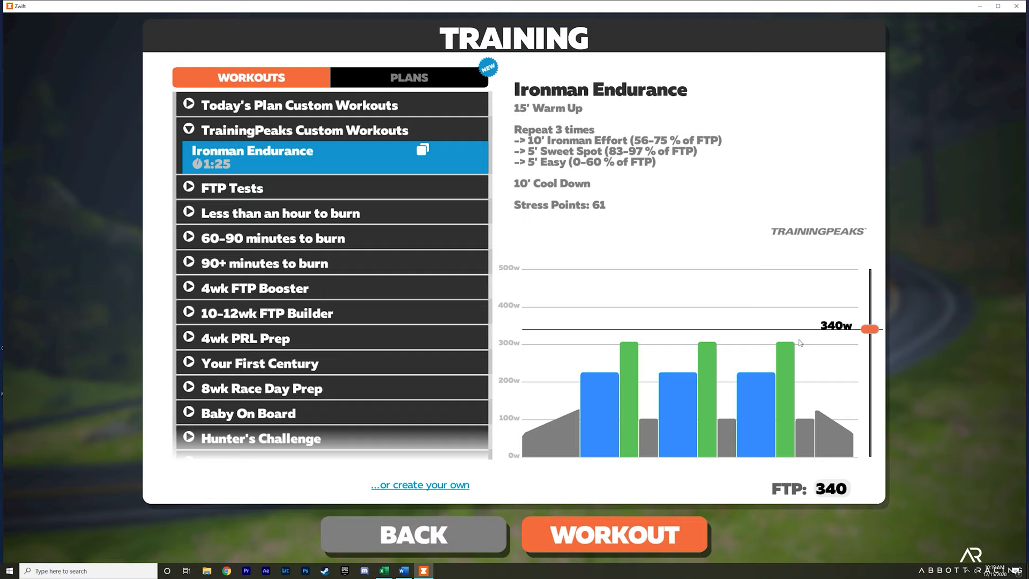